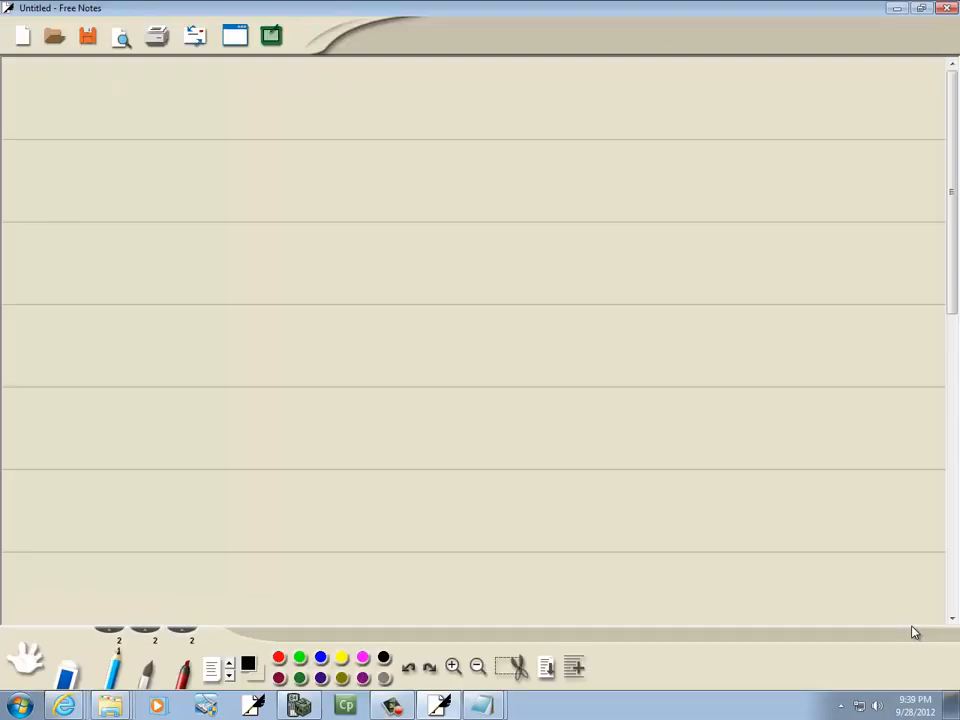
Handwrite '2.', underlined headings AC and WINFIELD, and begin the Some College row label
{"action": "left_click", "coordinate": [56, 109]}
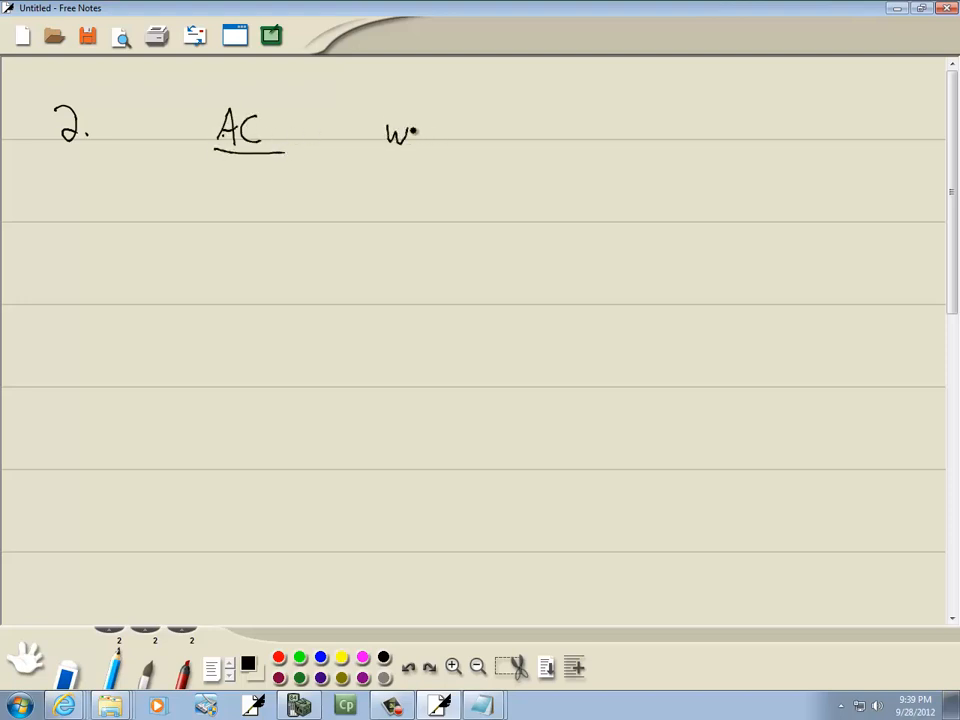
{"action": "type", "text": "INFIELD"}
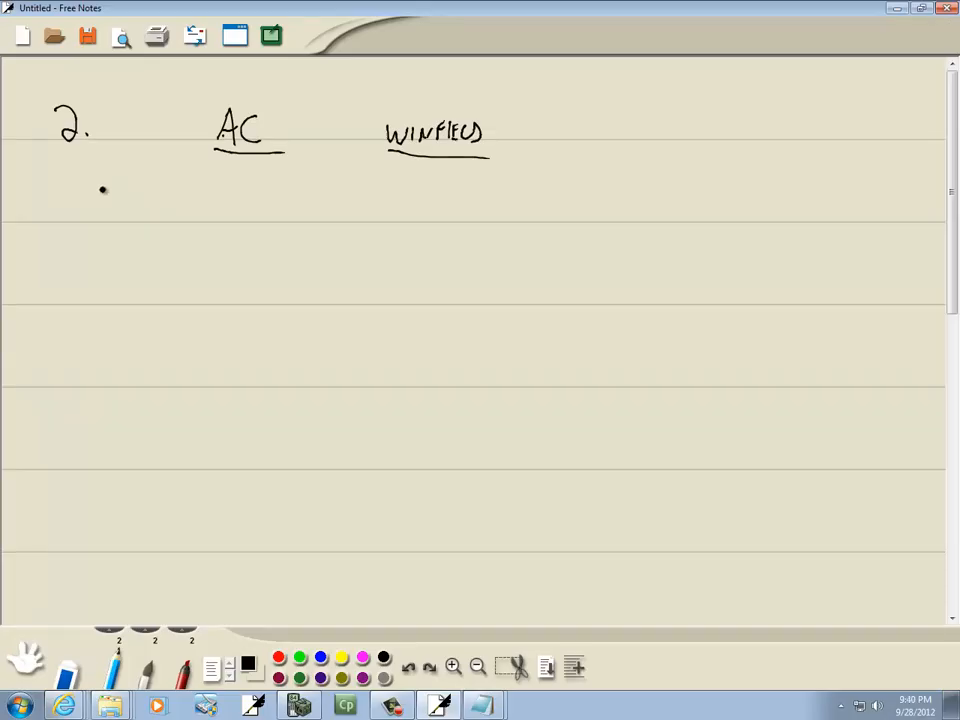
{"action": "left_click_drag", "start_coordinate": [90, 195], "coordinate": [140, 190]}
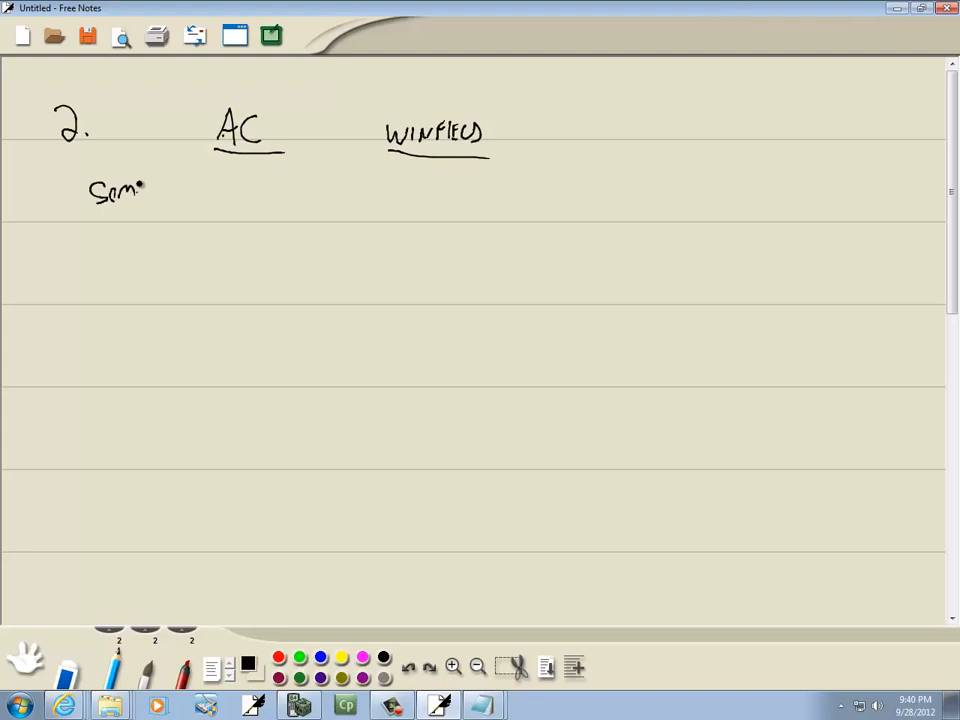
{"action": "left_click_drag", "start_coordinate": [100, 218], "coordinate": [155, 218]}
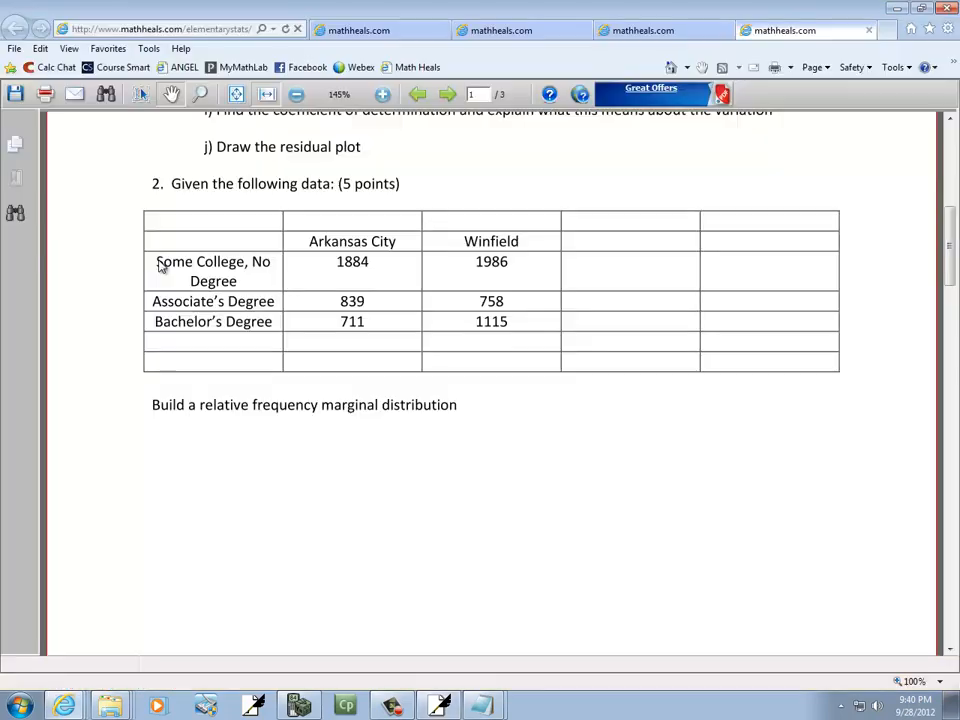
Switch to Internet Explorer to view the problem 2 degree-count table in the PDF
{"action": "left_click", "coordinate": [437, 705]}
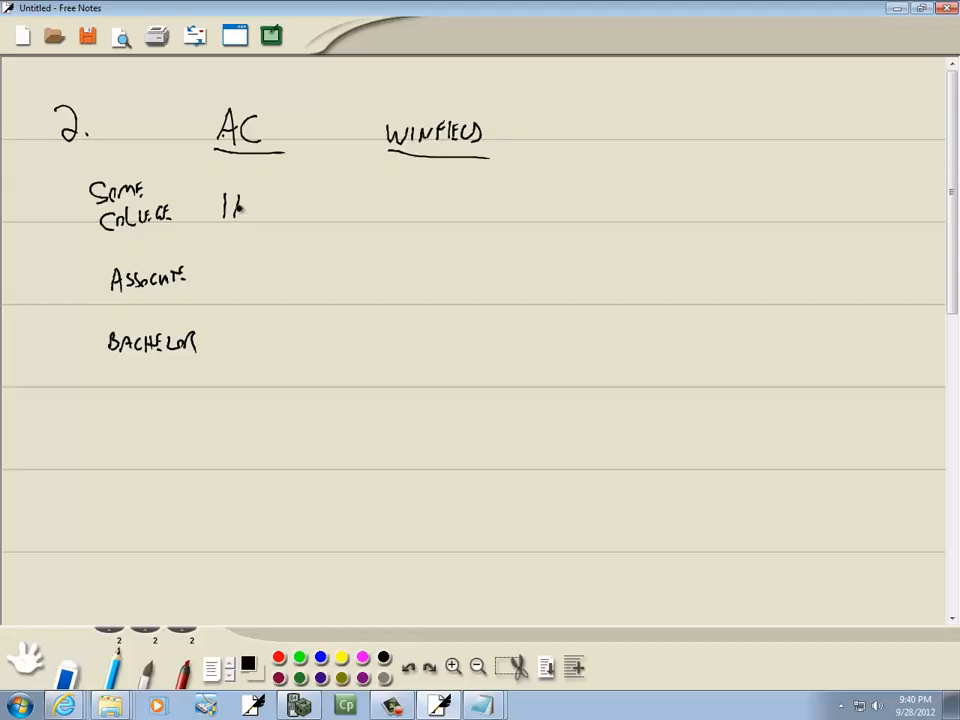
Handwrite the row labels and counts 1884/1986, 839/758 and 711/1115 under AC and WINFIELD
{"action": "left_click_drag", "start_coordinate": [235, 207], "coordinate": [280, 210]}
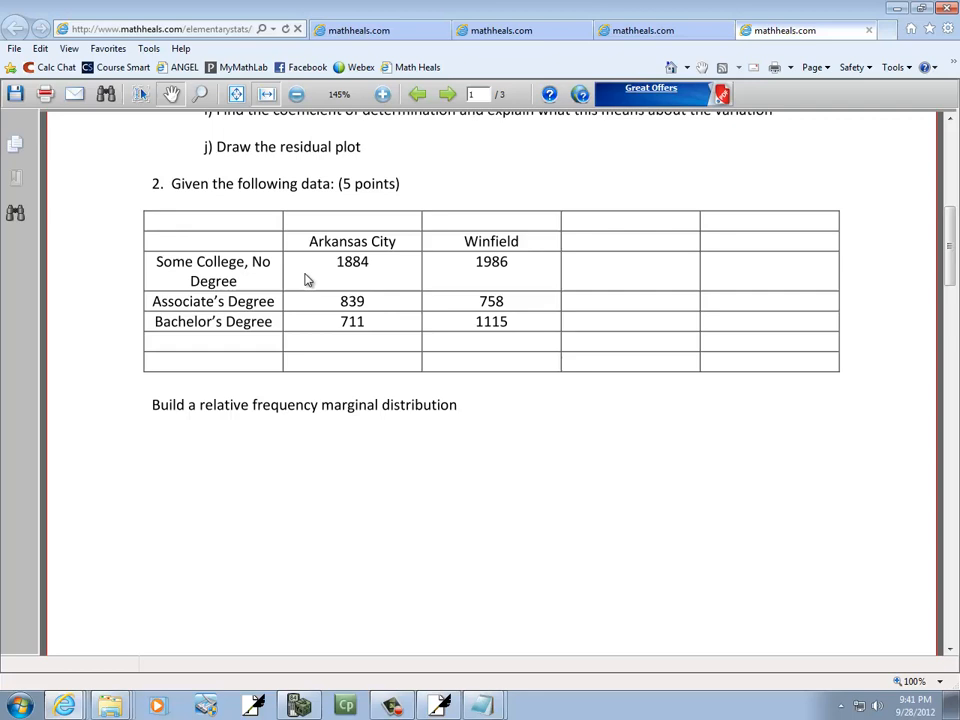
{"action": "mouse_move", "coordinate": [389, 421]}
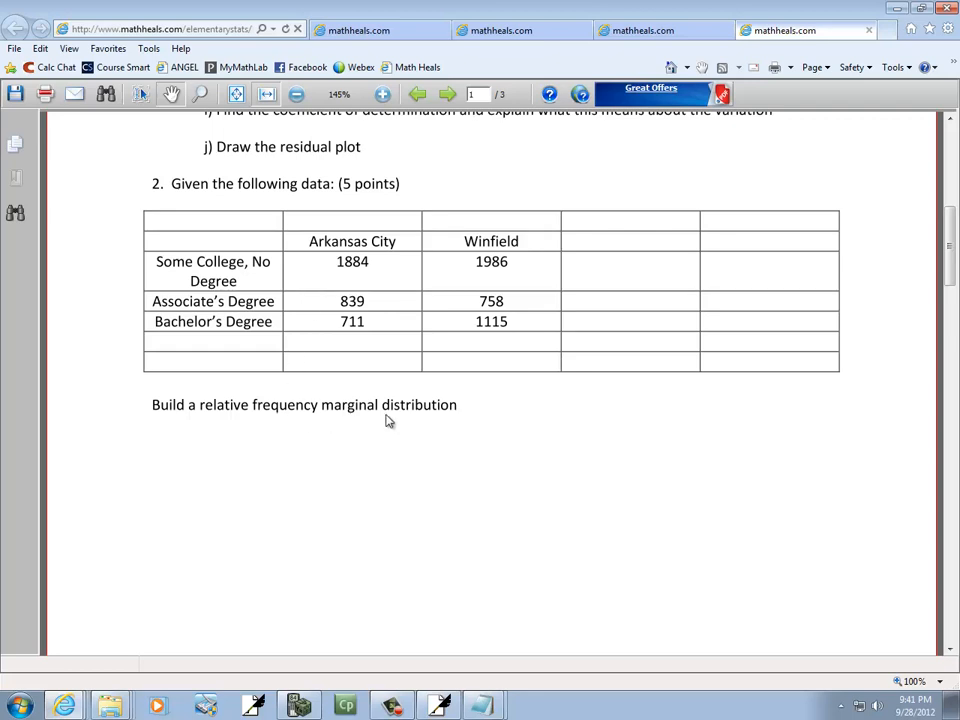
{"action": "mouse_move", "coordinate": [390, 416]}
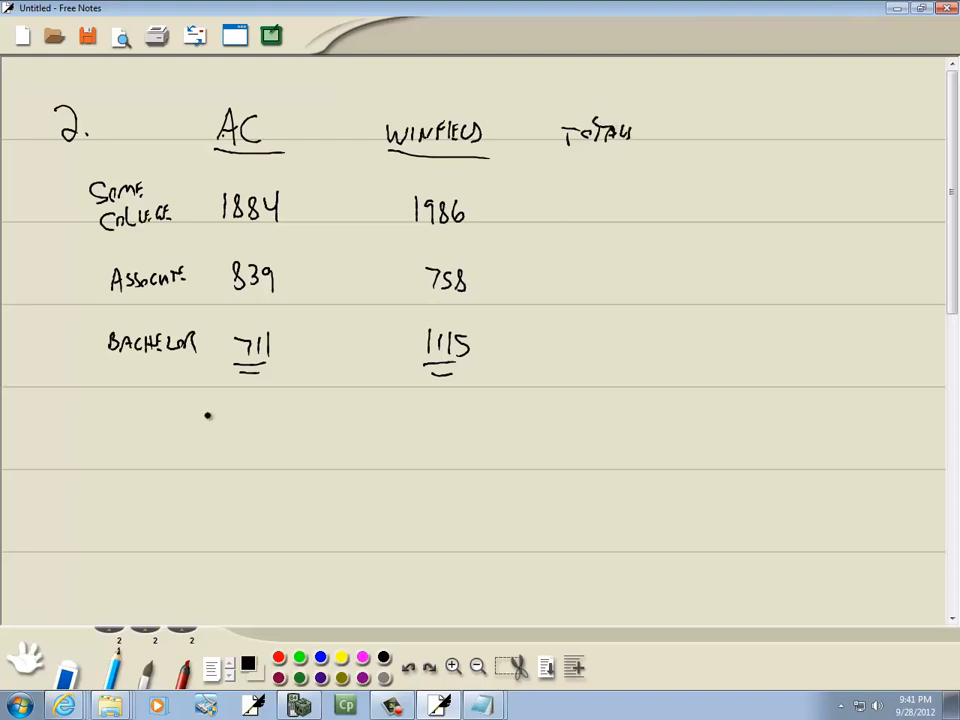
Handwrite the TOTAL heading, column totals 3434 and 3859, and Some College row total 3870
{"action": "type", "text": "To"}
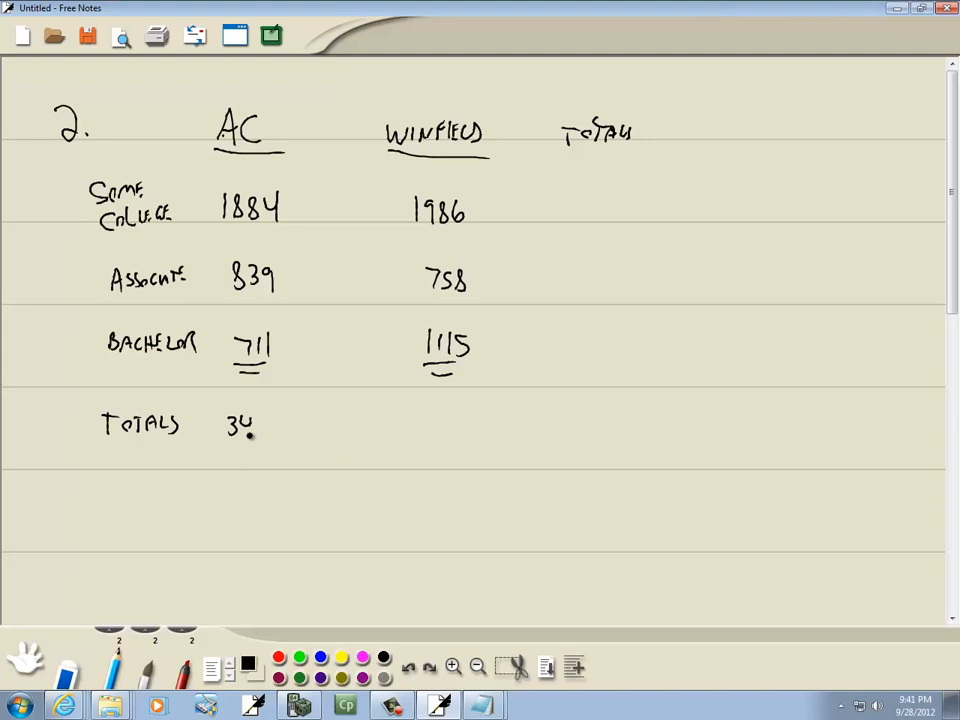
{"action": "type", "text": "34"}
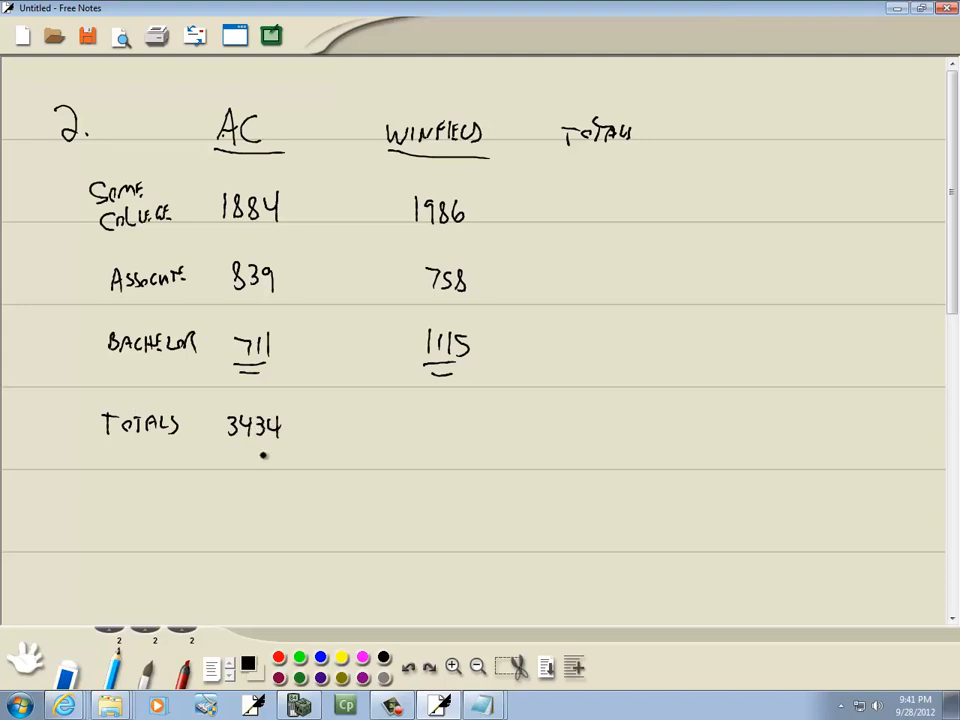
{"action": "mouse_move", "coordinate": [220, 632]}
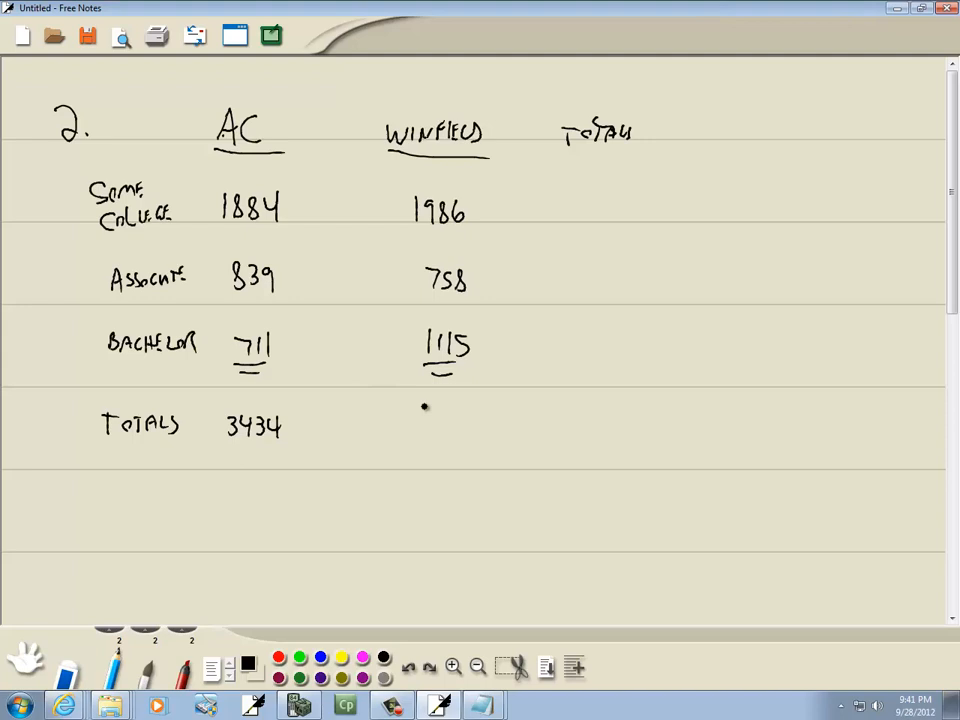
{"action": "left_click_drag", "start_coordinate": [415, 420], "coordinate": [455, 420]}
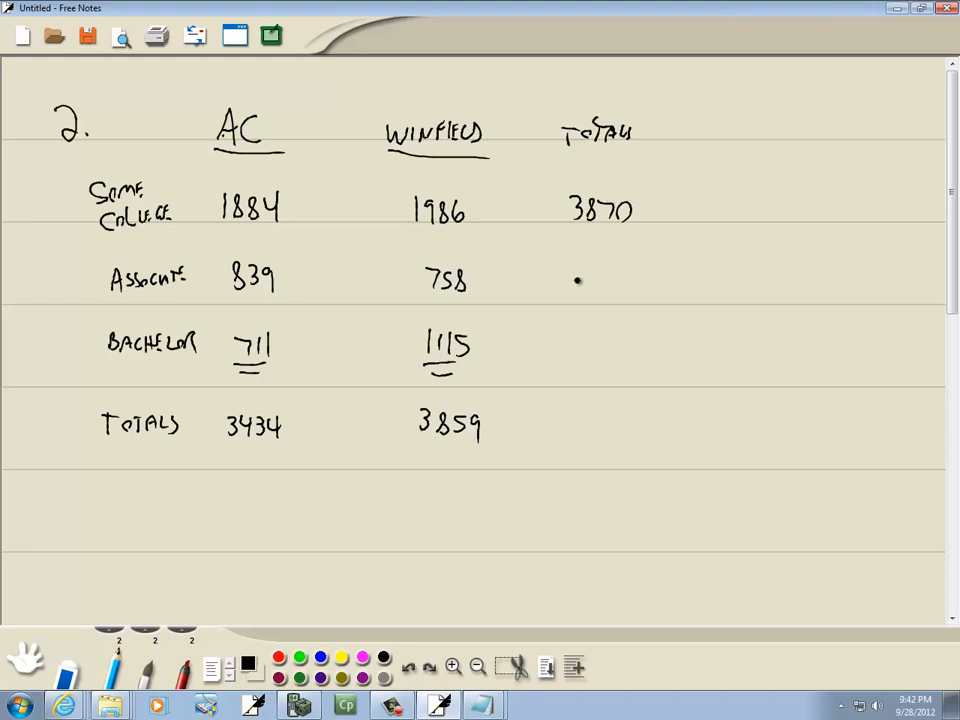
Handwrite row totals 1597 and 1826 and box the grand total 7293
{"action": "left_click_drag", "start_coordinate": [575, 285], "coordinate": [640, 290]}
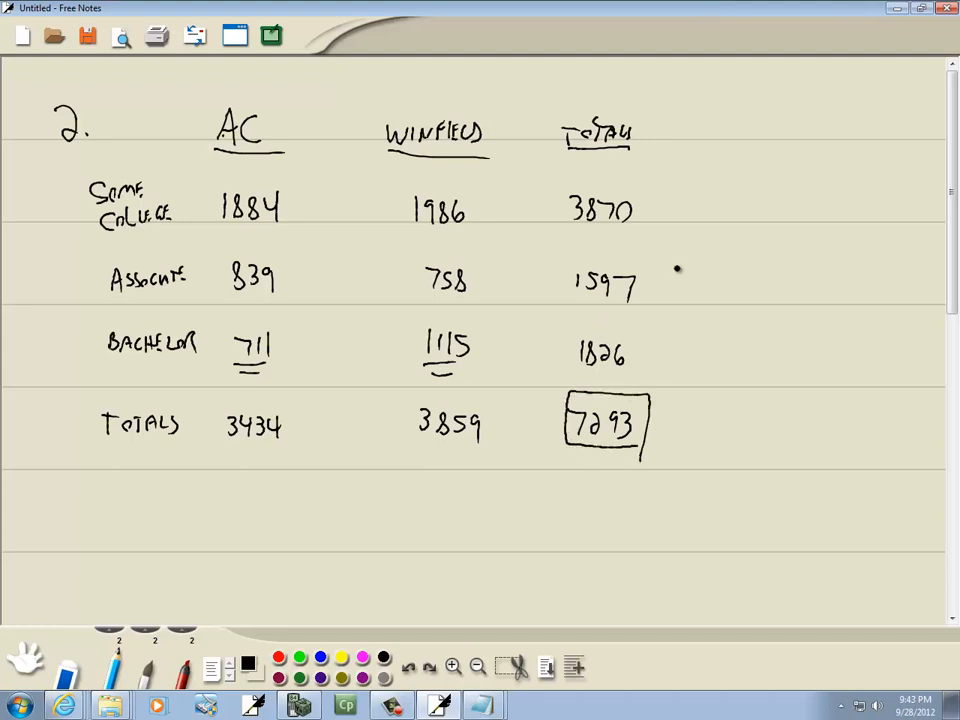
{"action": "mouse_move", "coordinate": [694, 190]}
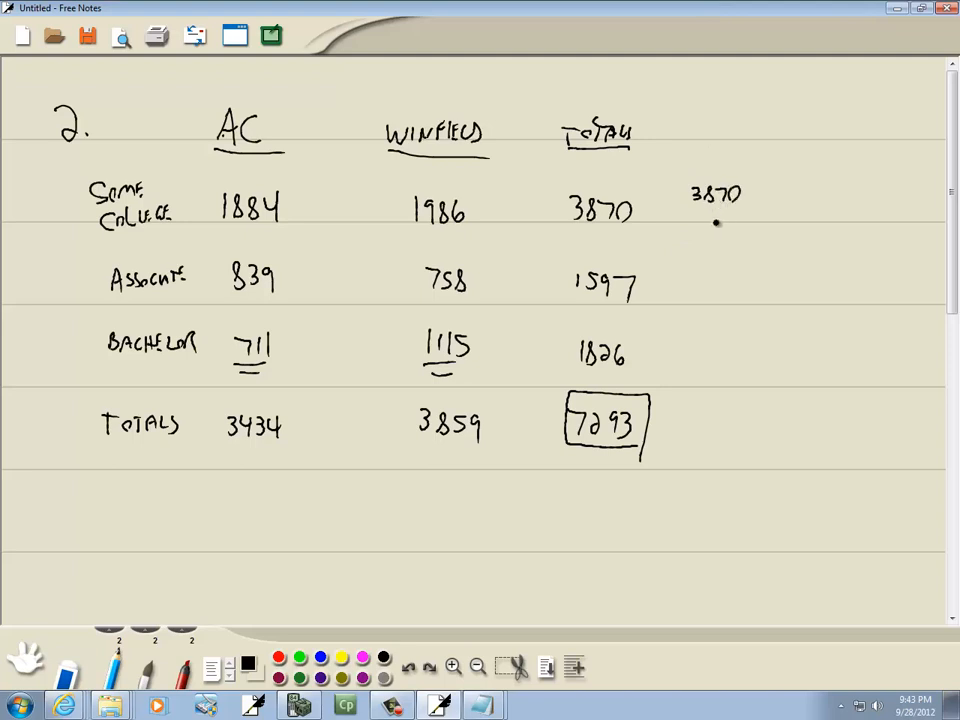
Write row fractions 3870/7293, 1597/7293, 1826/7293 and column fractions 3434/7293, 3859/7293 with equals signs
{"action": "left_click_drag", "start_coordinate": [700, 222], "coordinate": [735, 225]}
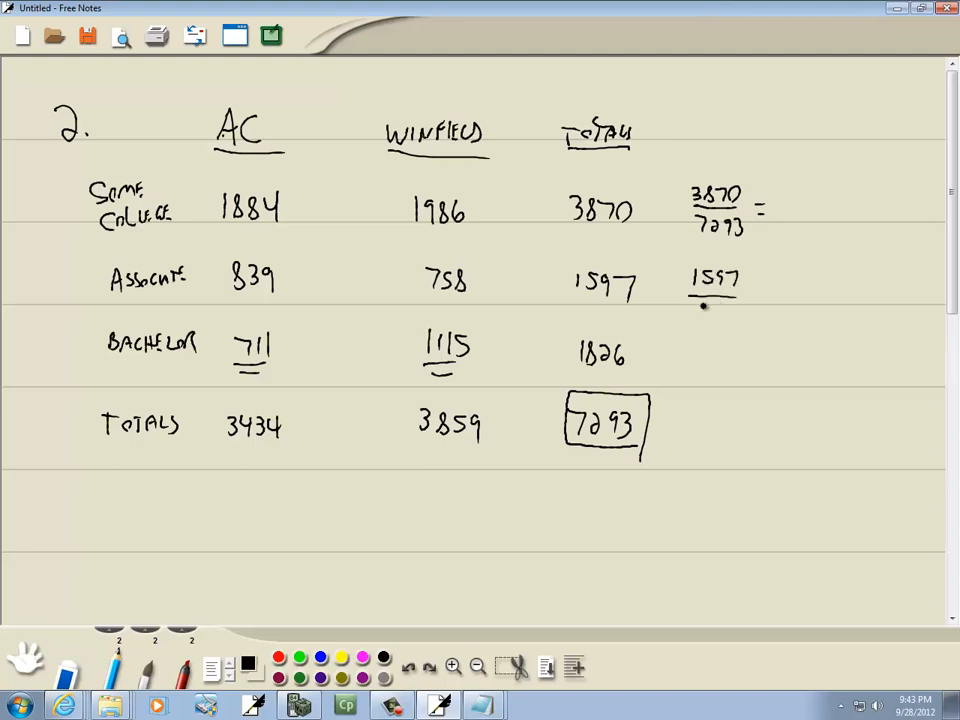
{"action": "type", "text": "7293"}
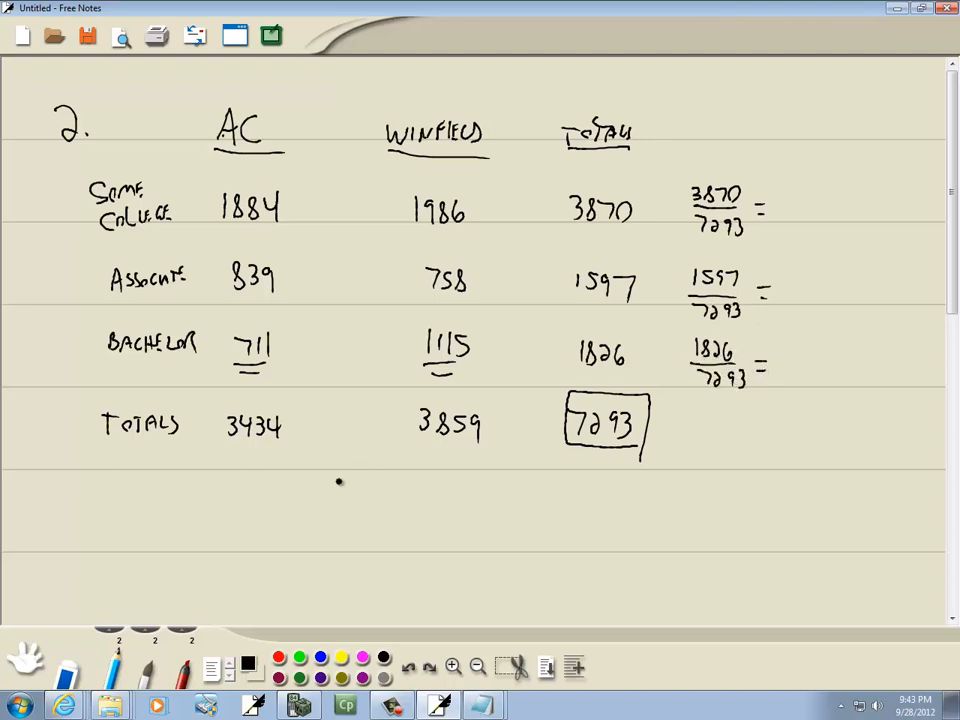
{"action": "type", "text": "34"}
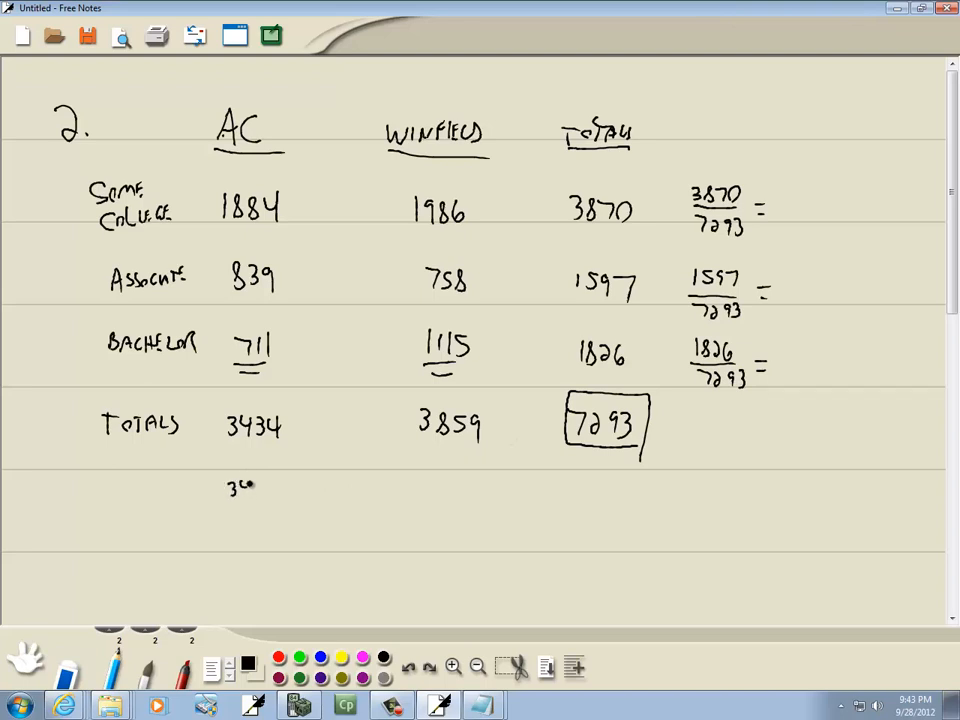
{"action": "left_click_drag", "start_coordinate": [225, 490], "coordinate": [280, 510]}
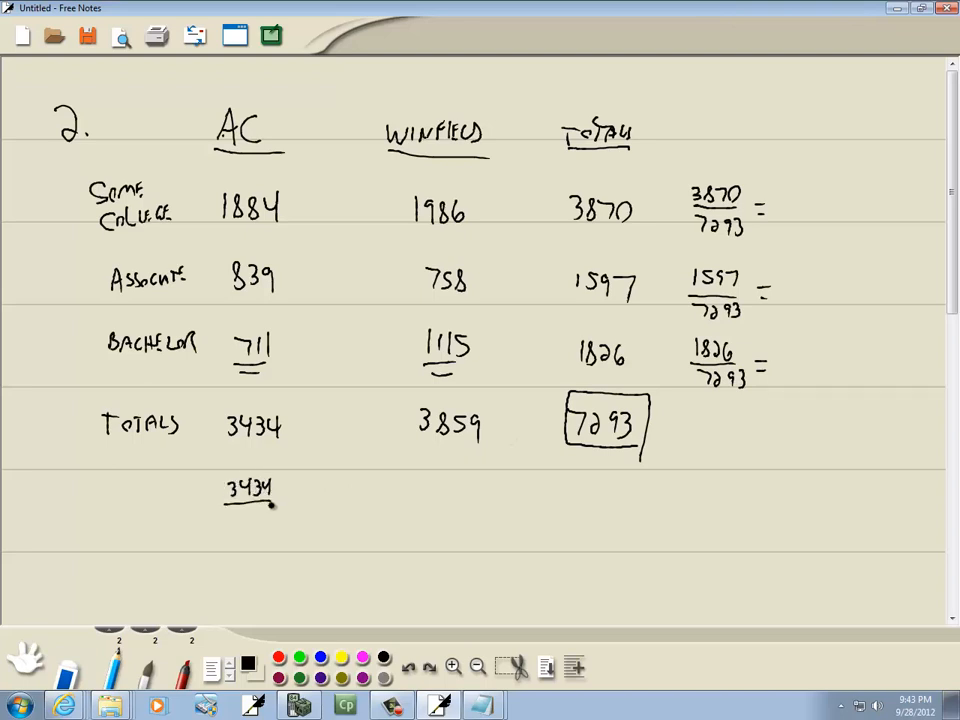
{"action": "type", "text": "728"}
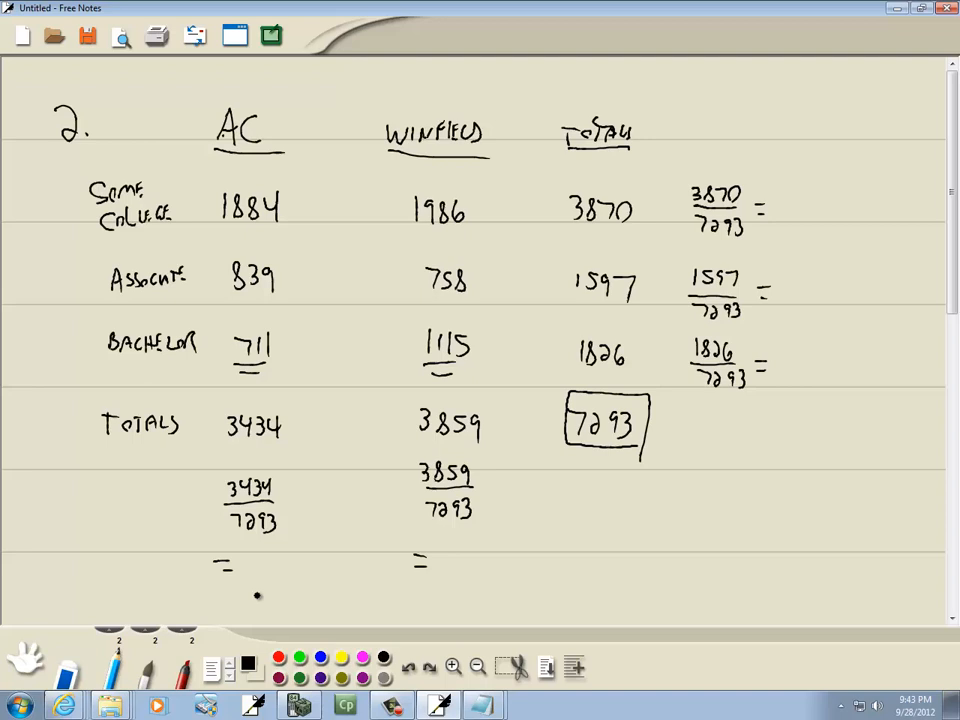
Handwrite decimals 0.471 and 0.529 under the columns and 0.531 beside Some College, starting the Associate decimal
{"action": "type", "text": "0."}
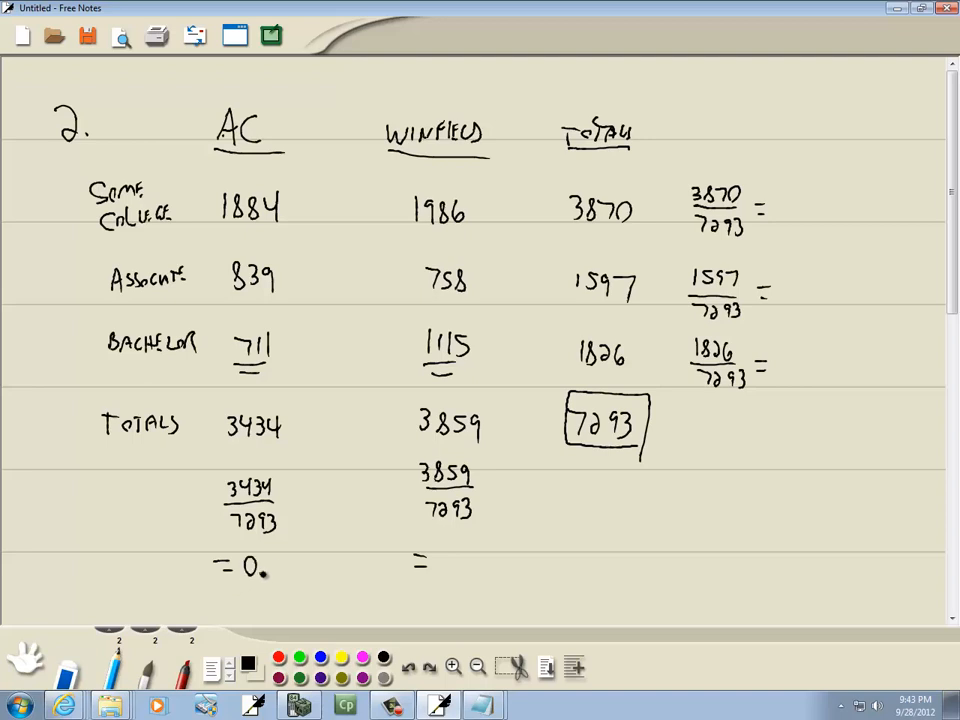
{"action": "type", "text": "4"}
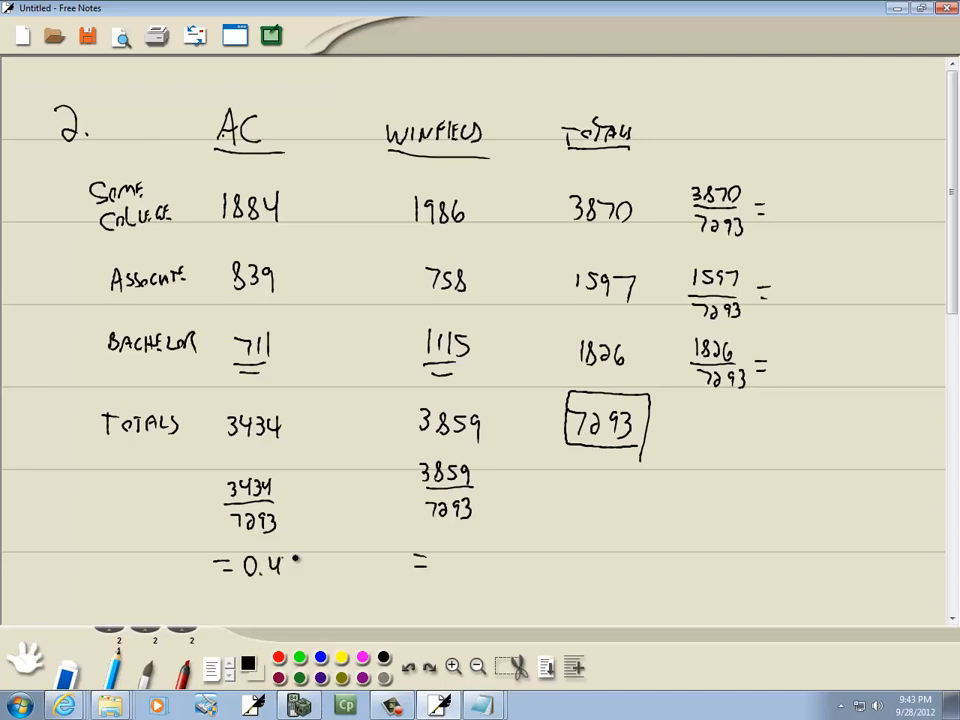
{"action": "type", "text": "91"}
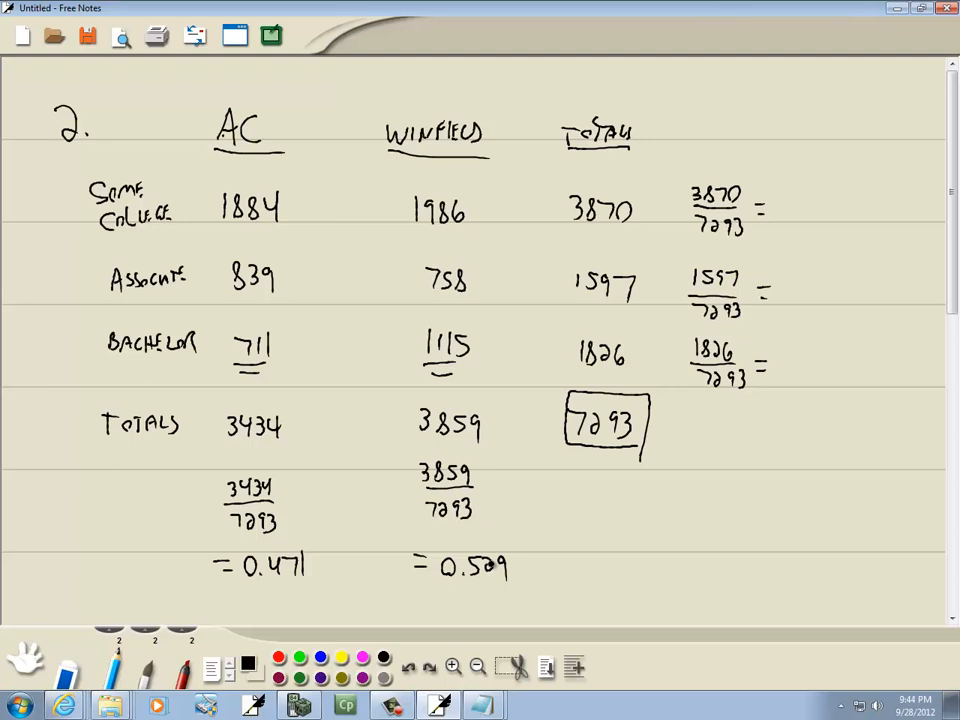
{"action": "left_click", "coordinate": [797, 218]}
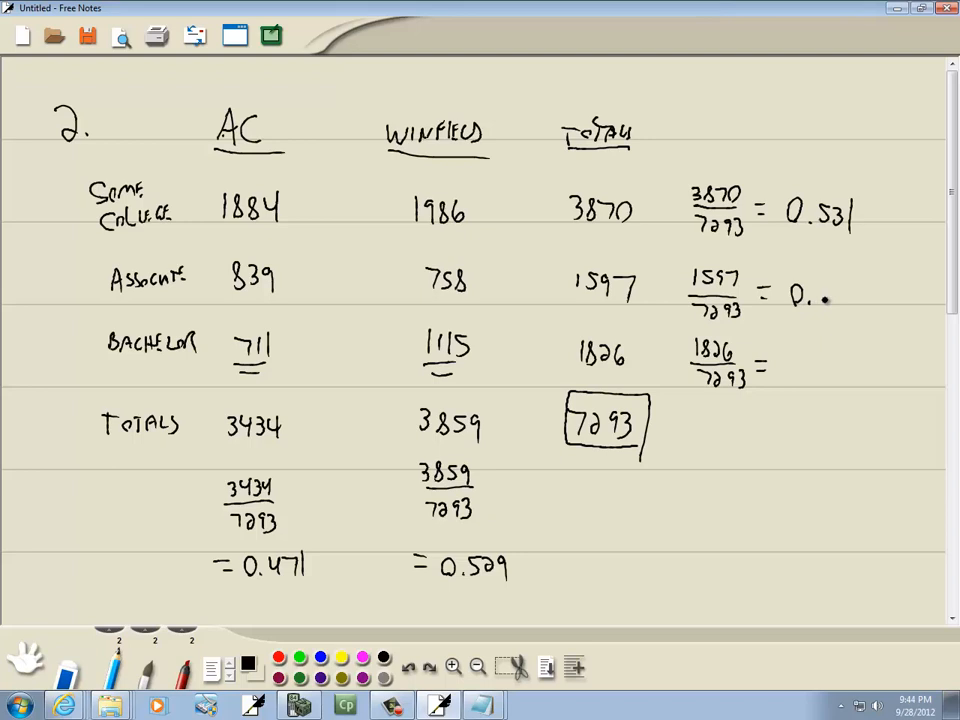
{"action": "type", "text": "219"}
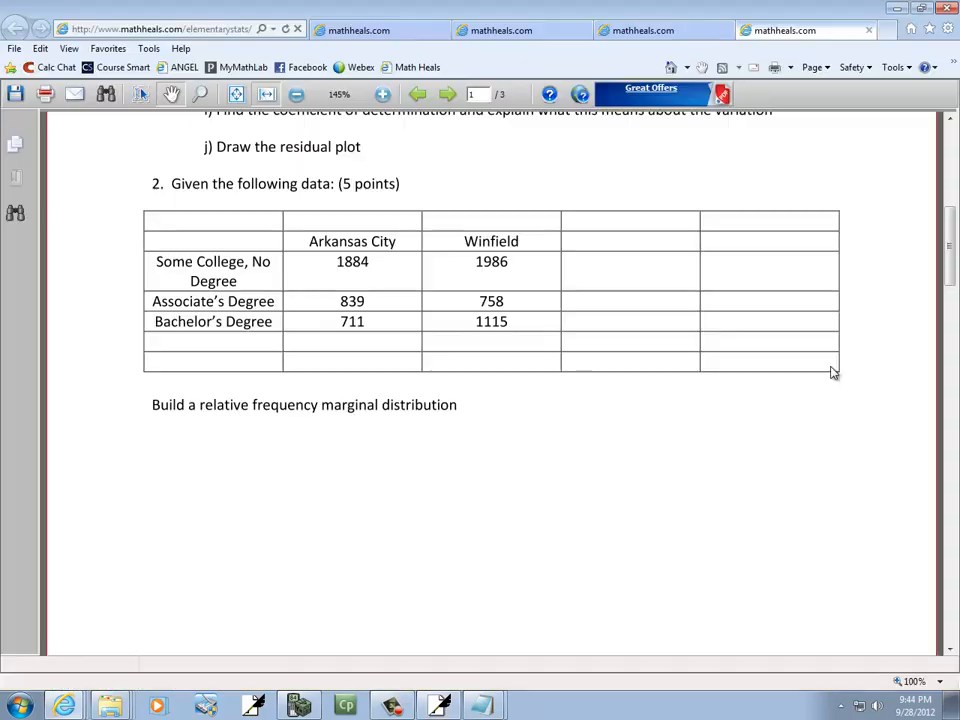
{"action": "mouse_move", "coordinate": [93, 499]}
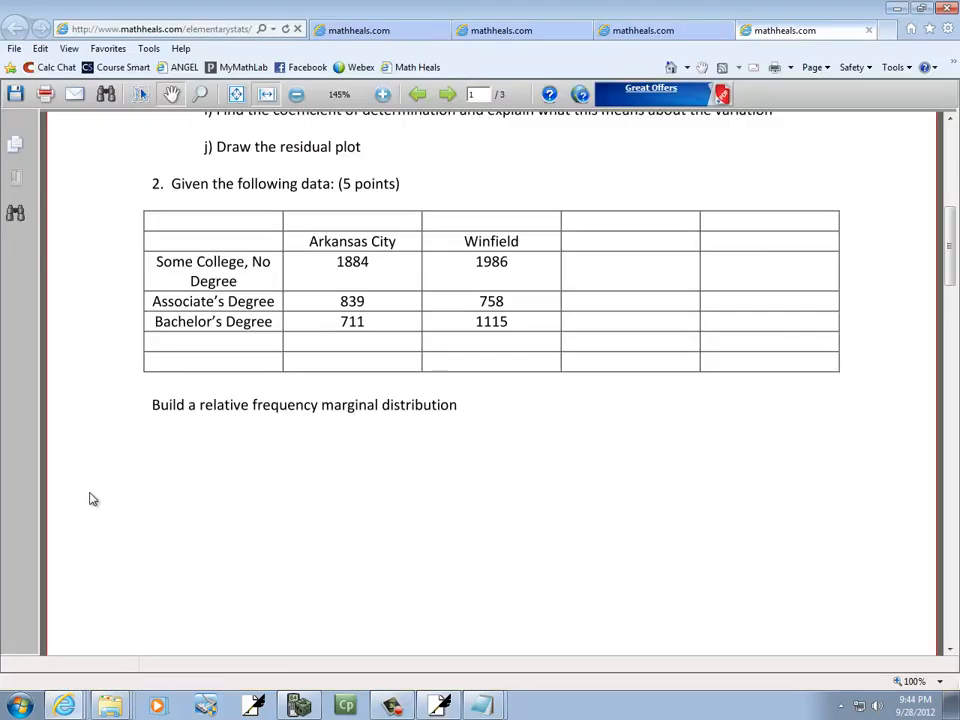